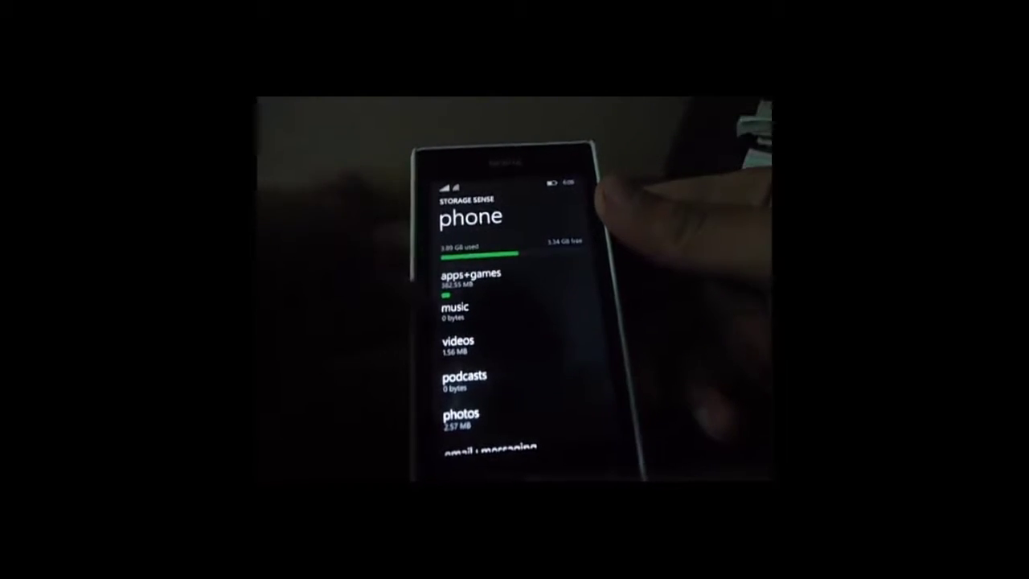
Show the apps+games list for phone storage with per-app sizes
left_click(461, 276)
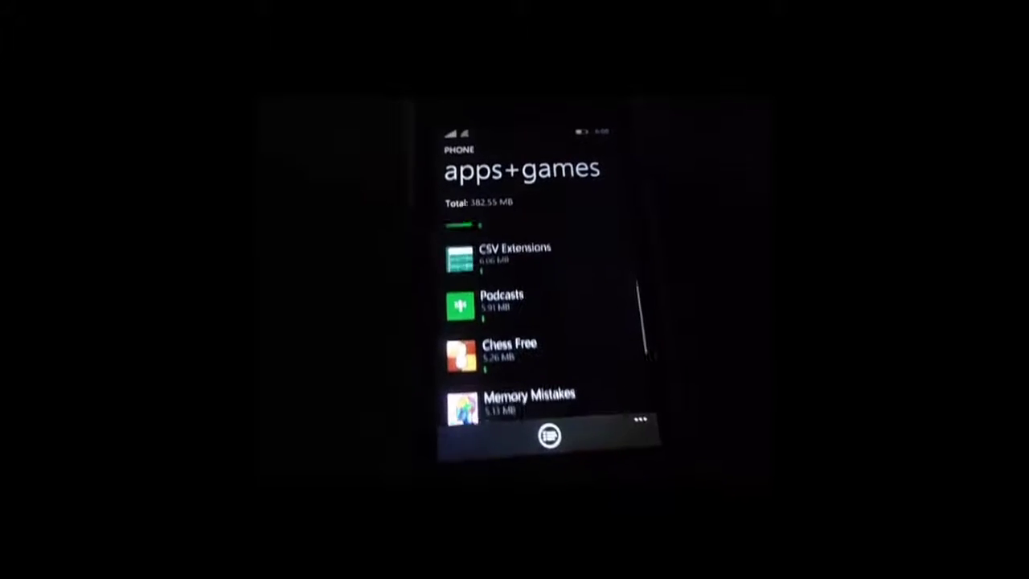